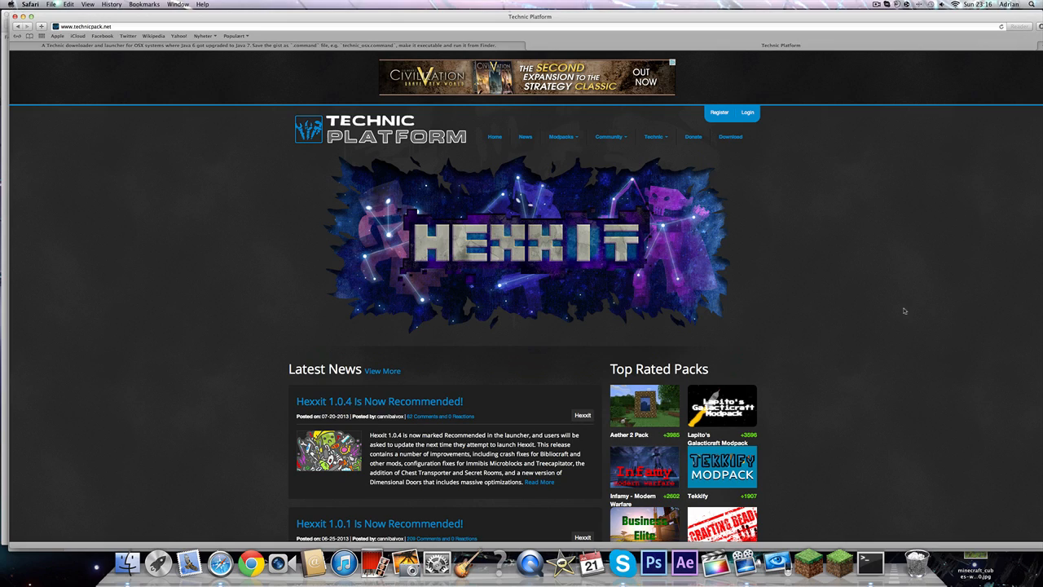
pyautogui.moveTo(887, 308)
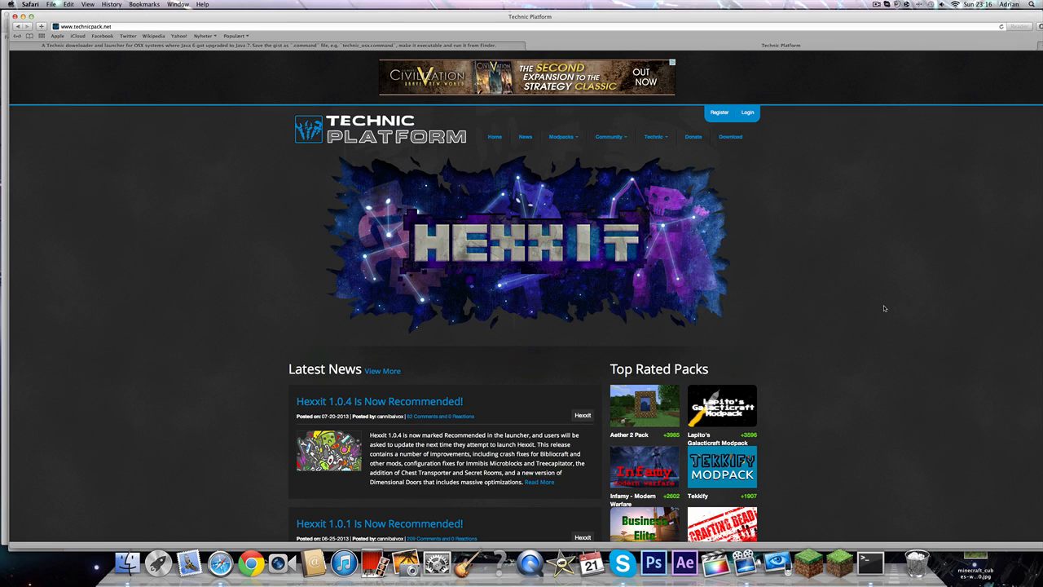
pyautogui.moveTo(730, 248)
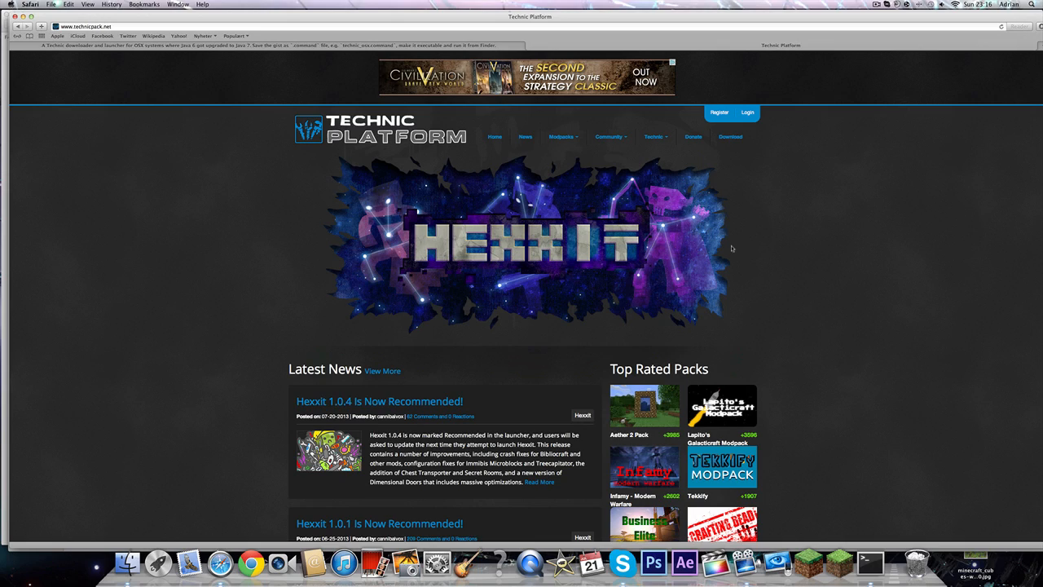
pyautogui.moveTo(725, 248)
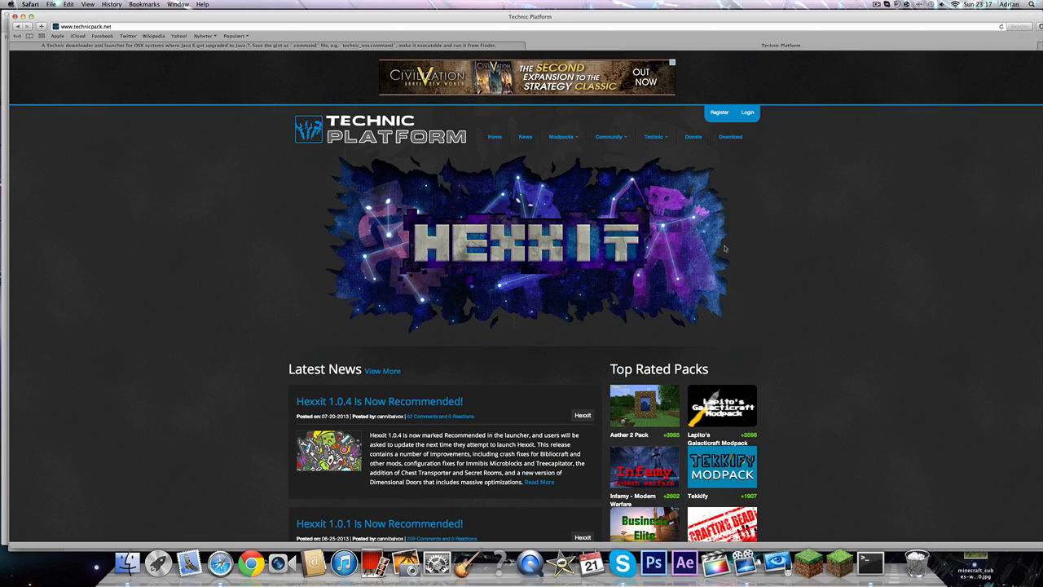
pyautogui.moveTo(720, 184)
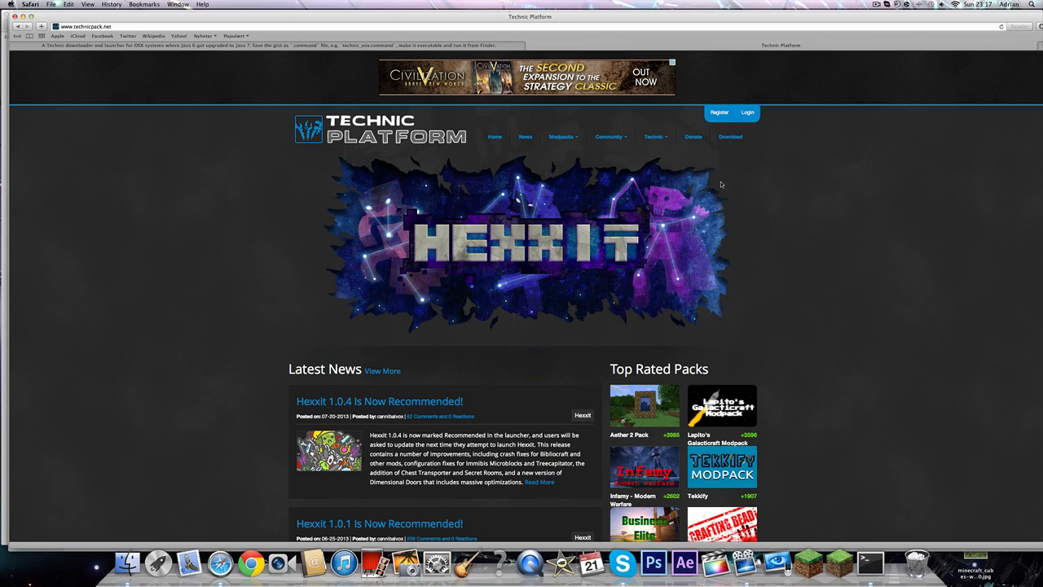
# Navigate technicpack.net to the Hexxit modpack page and show its download information.
pyautogui.click(562, 137)
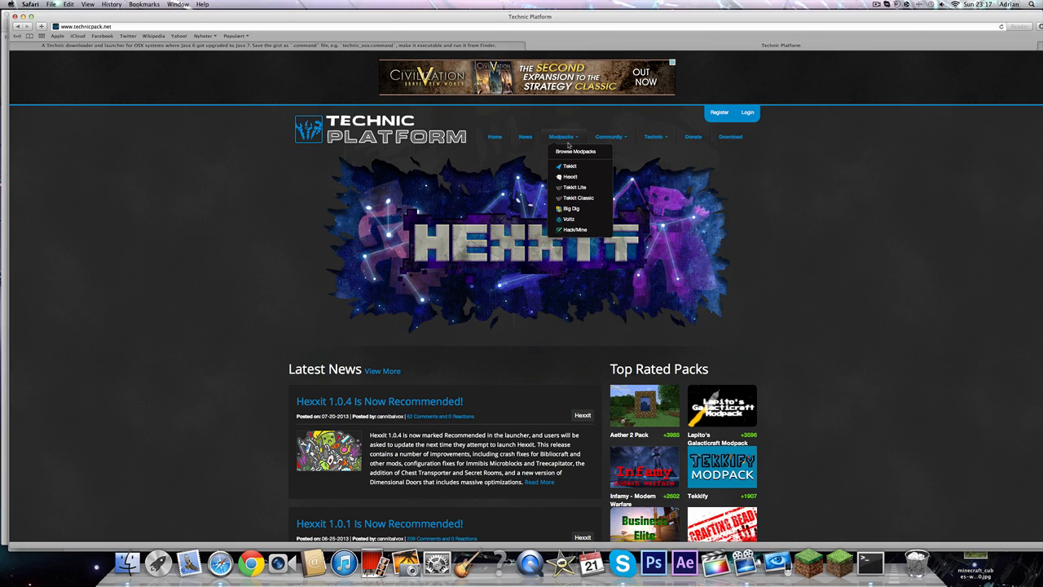
pyautogui.moveTo(571, 176)
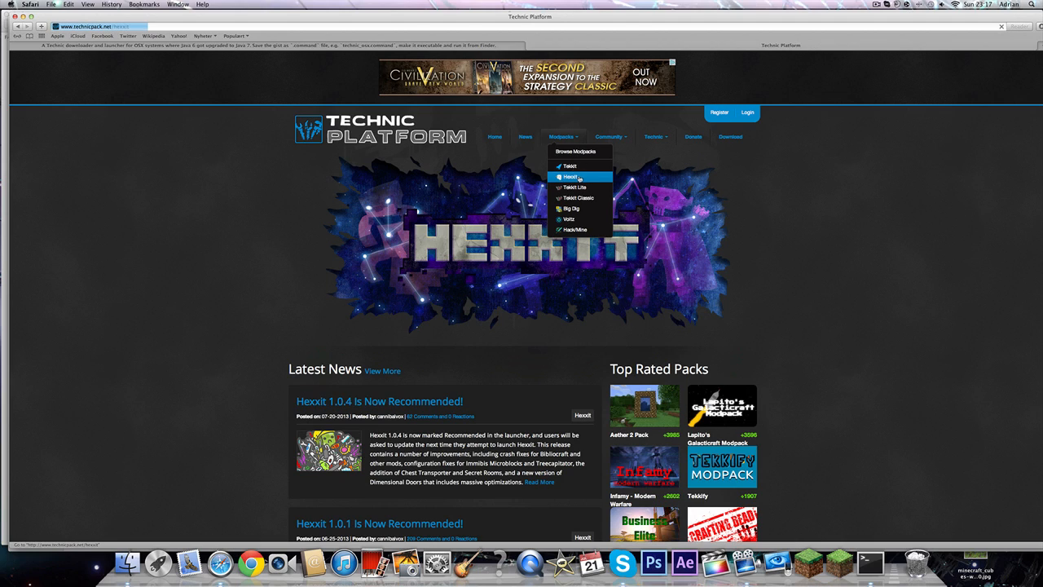
pyautogui.click(570, 176)
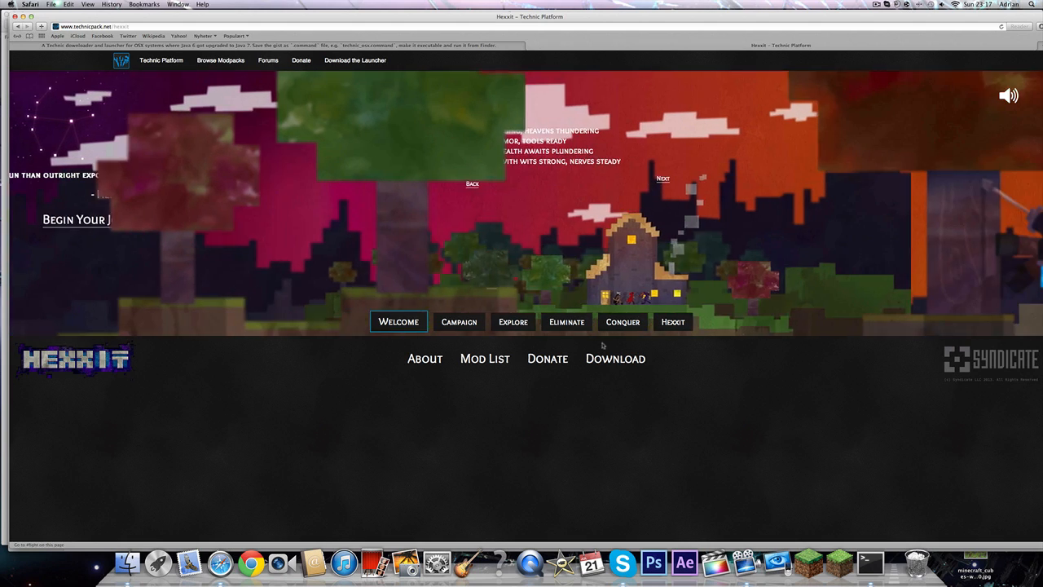
pyautogui.click(623, 321)
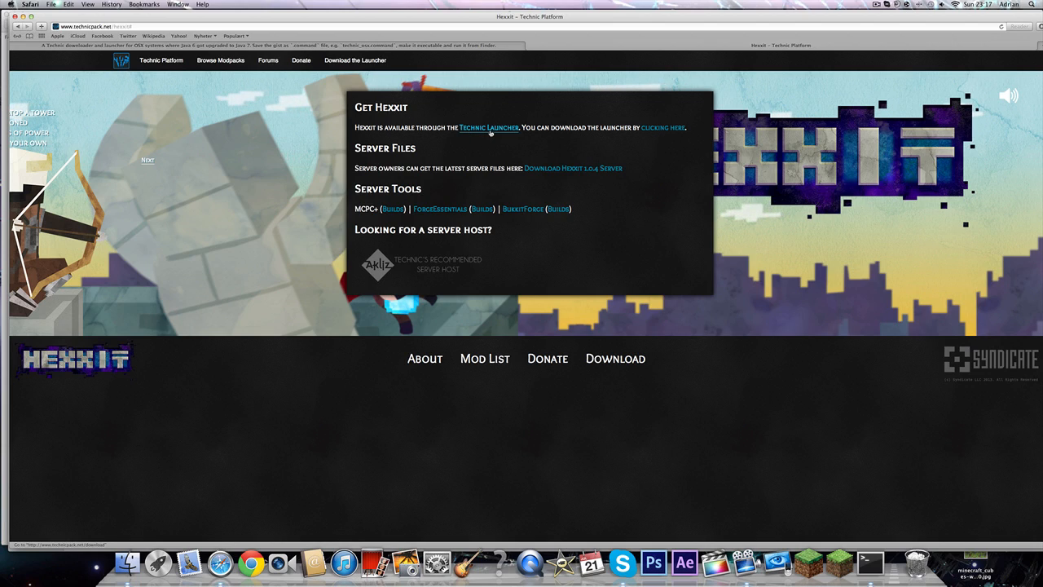
pyautogui.moveTo(662, 127)
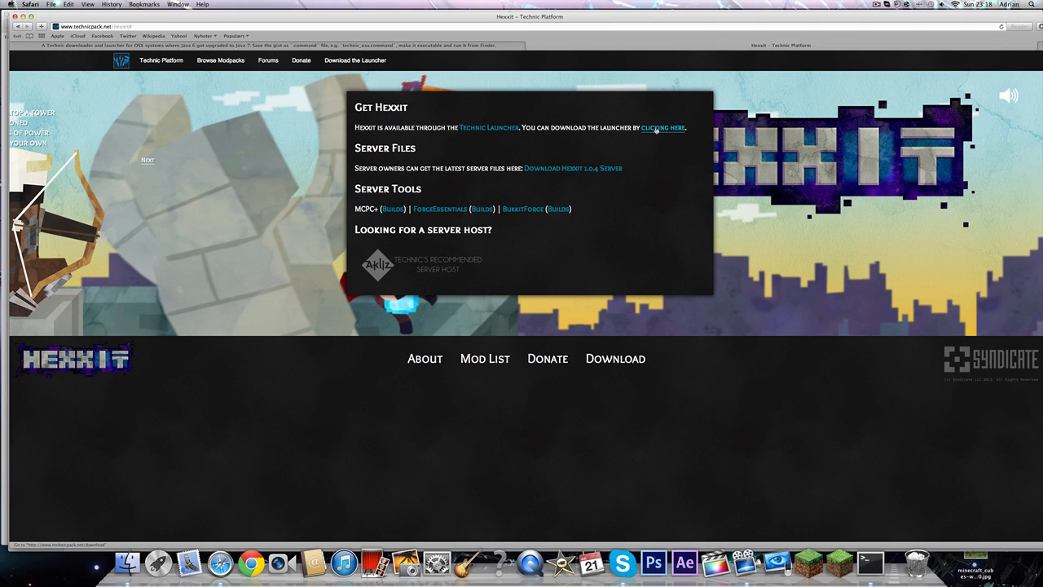
# Download the Mac TechnicLauncher.jar into the Hexxit folder, replacing the old copy, and reach the technic_osx.command gist.
pyautogui.click(662, 127)
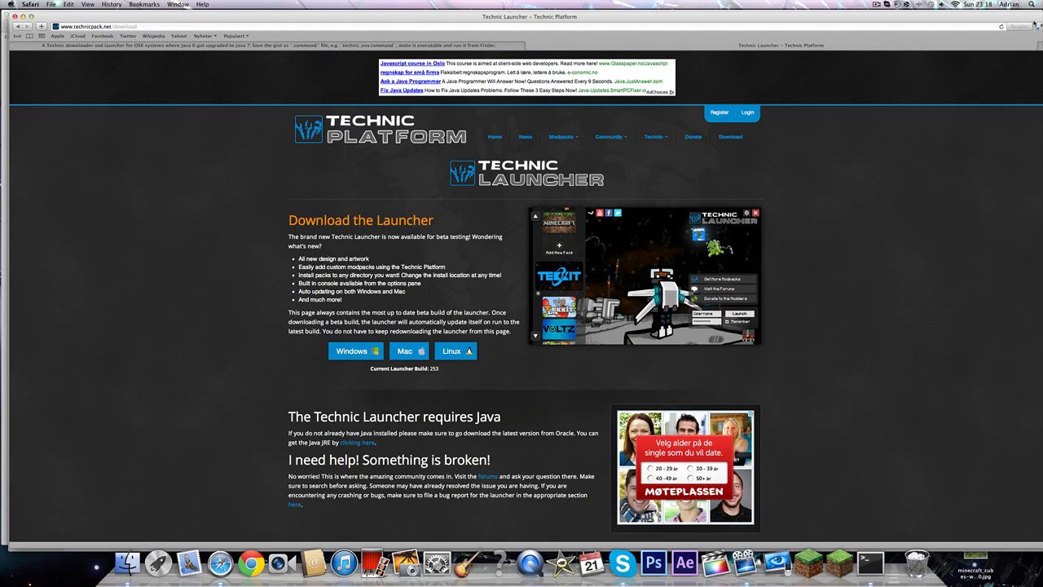
pyautogui.click(1020, 26)
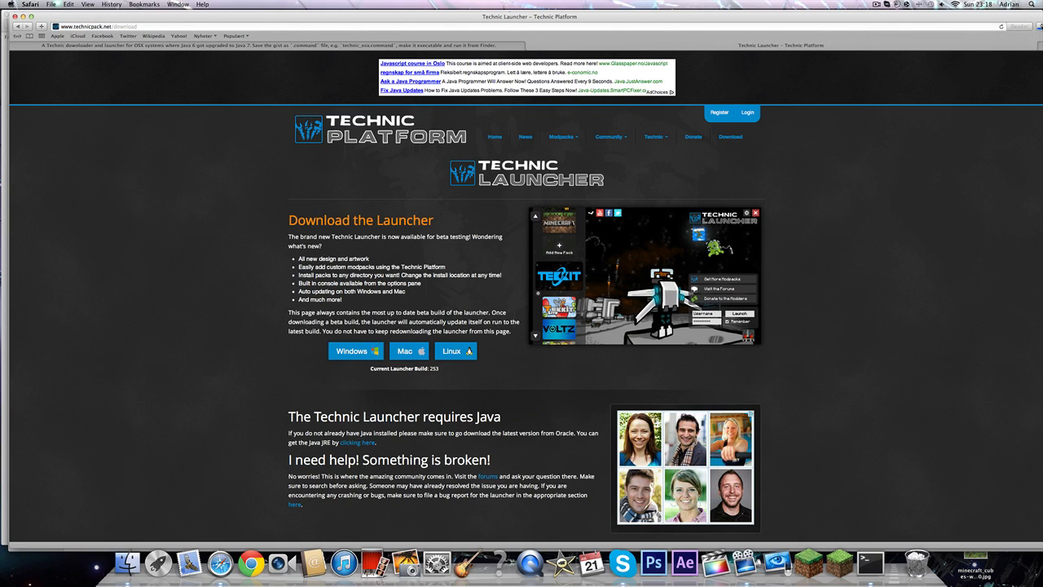
pyautogui.click(1020, 26)
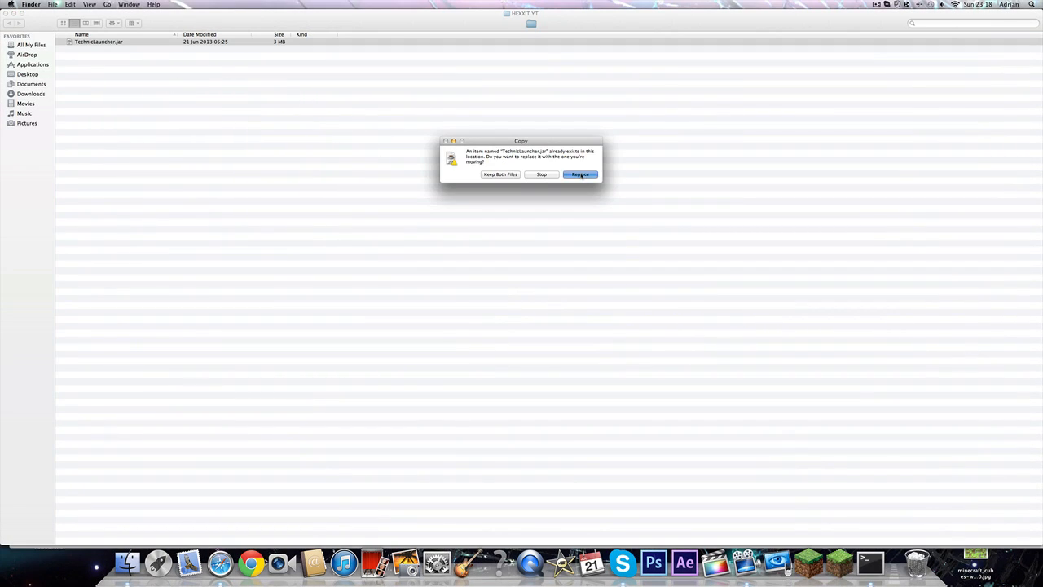
pyautogui.click(580, 174)
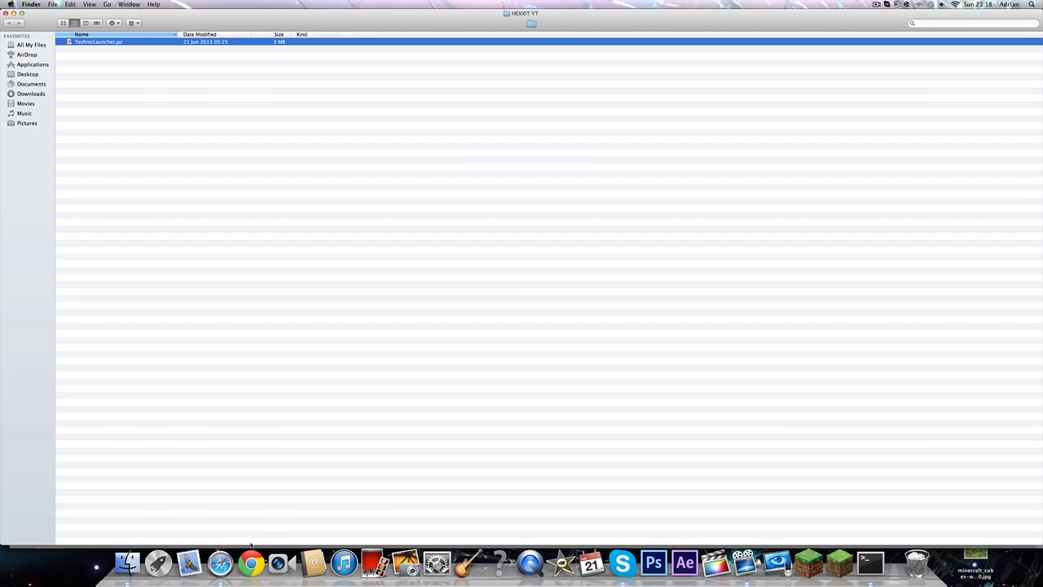
pyautogui.click(251, 562)
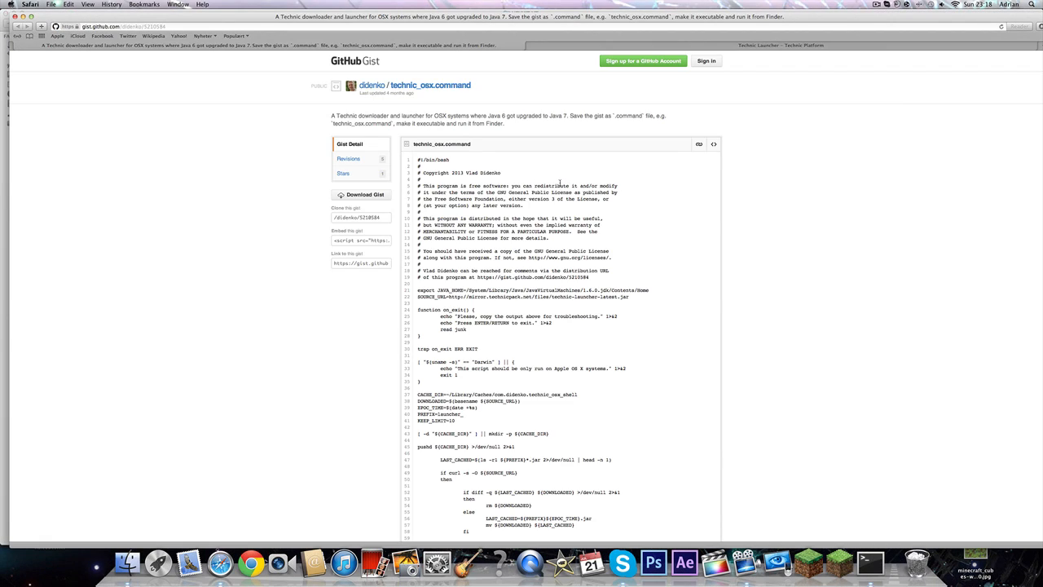
pyautogui.moveTo(711, 161)
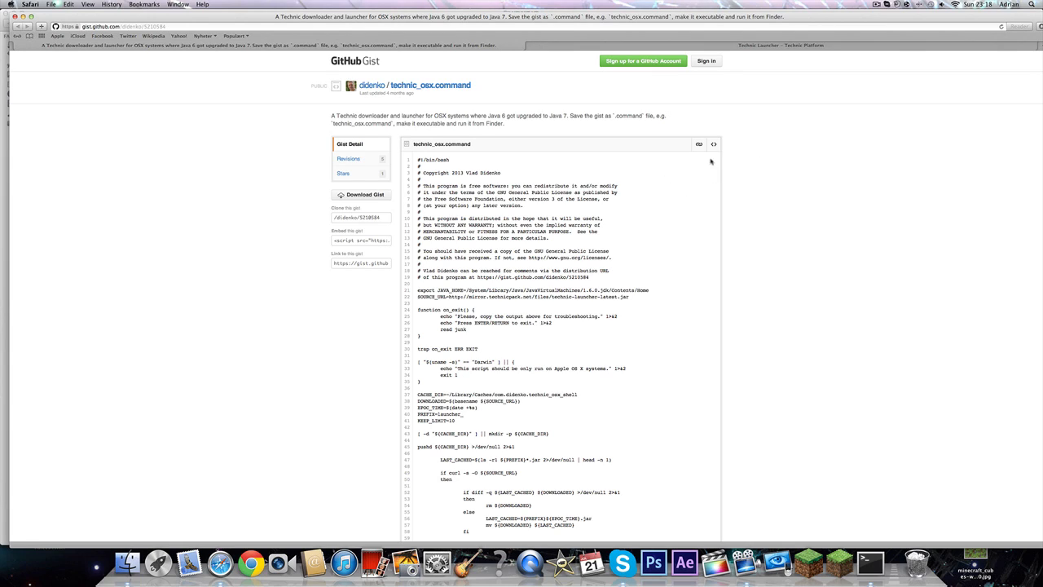
# Save the gist's raw script as technic_osx.command in the Hexxit folder.
pyautogui.rightClick(698, 144)
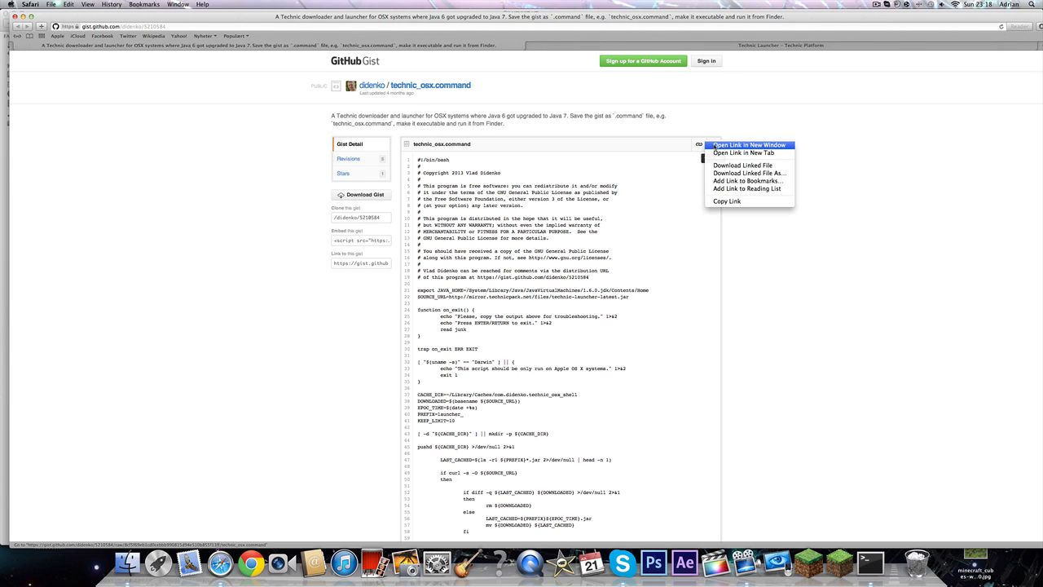
pyautogui.moveTo(747, 172)
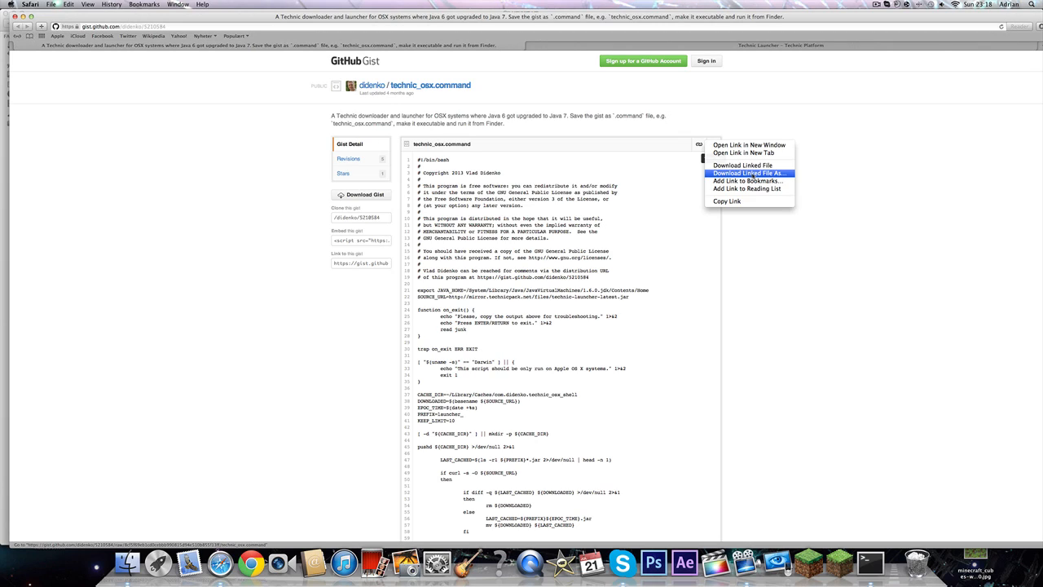
pyautogui.moveTo(872, 225)
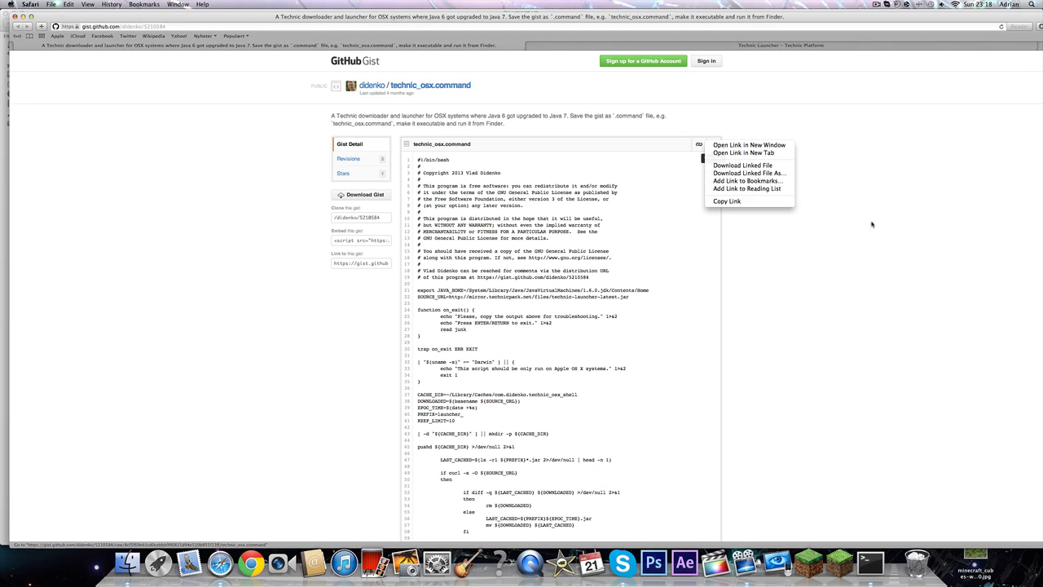
pyautogui.click(698, 144)
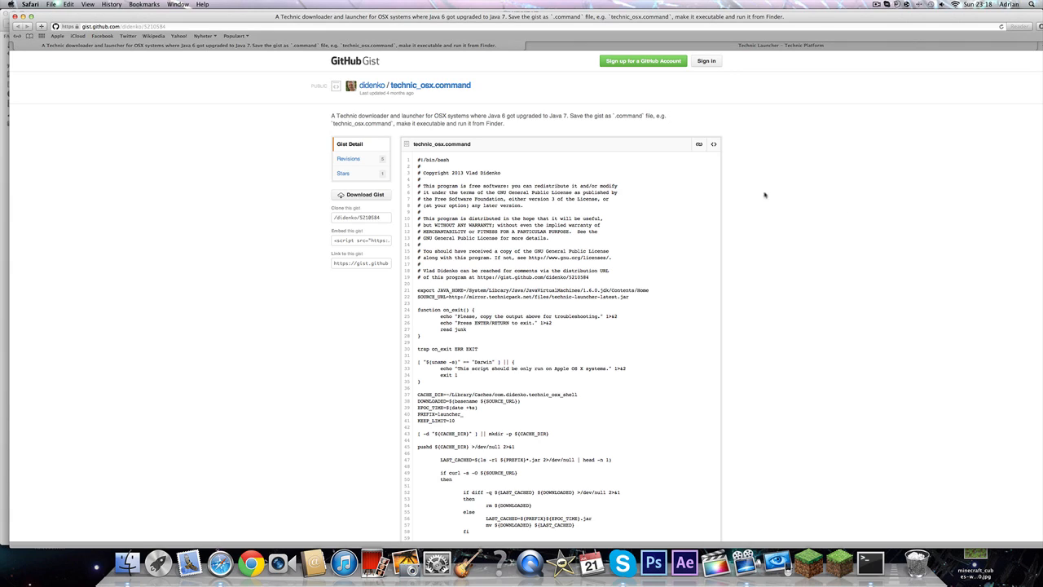
pyautogui.doubleClick(442, 143)
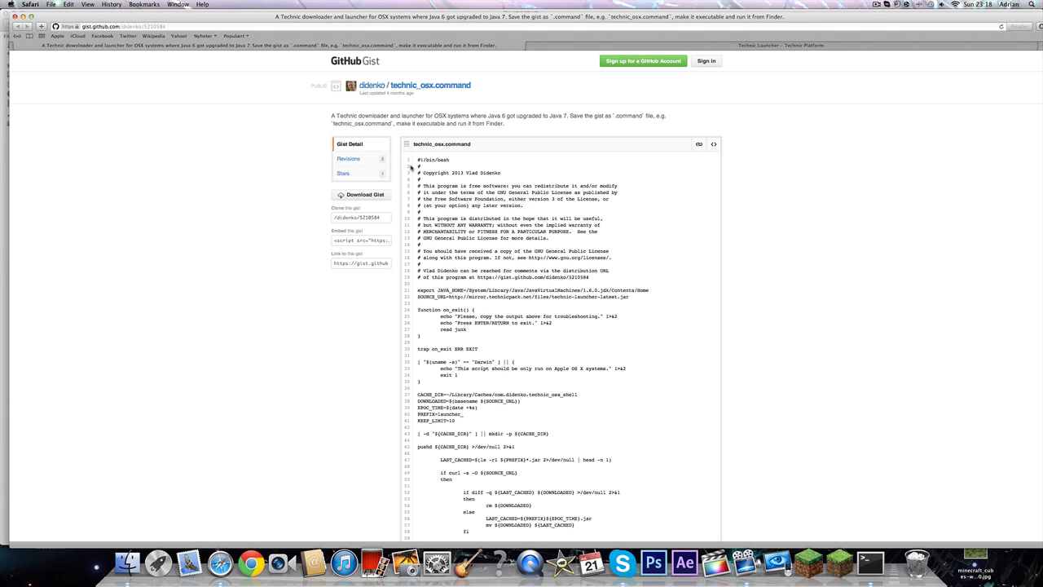
pyautogui.moveTo(786, 176)
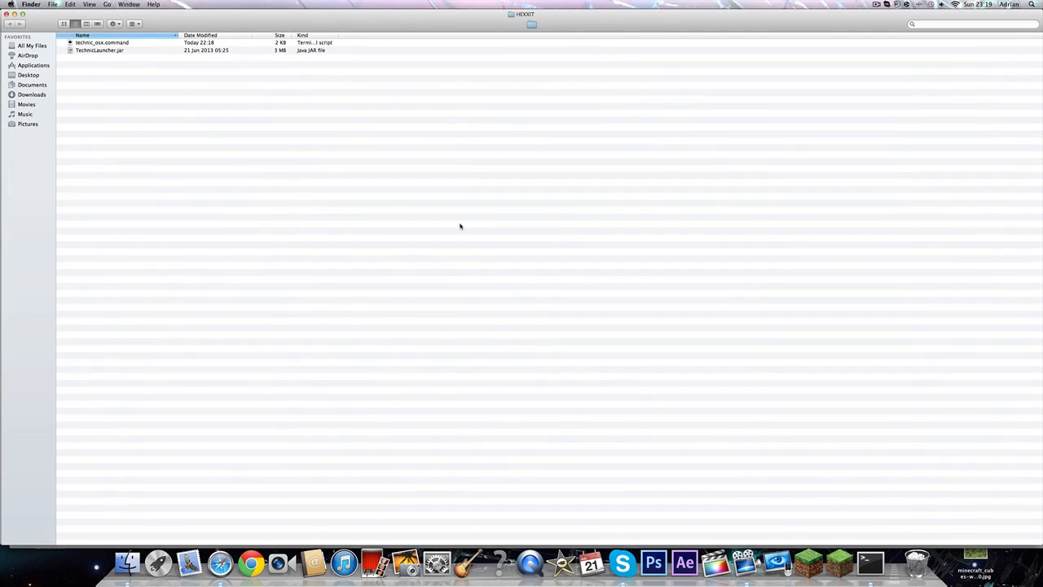
pyautogui.moveTo(111, 50)
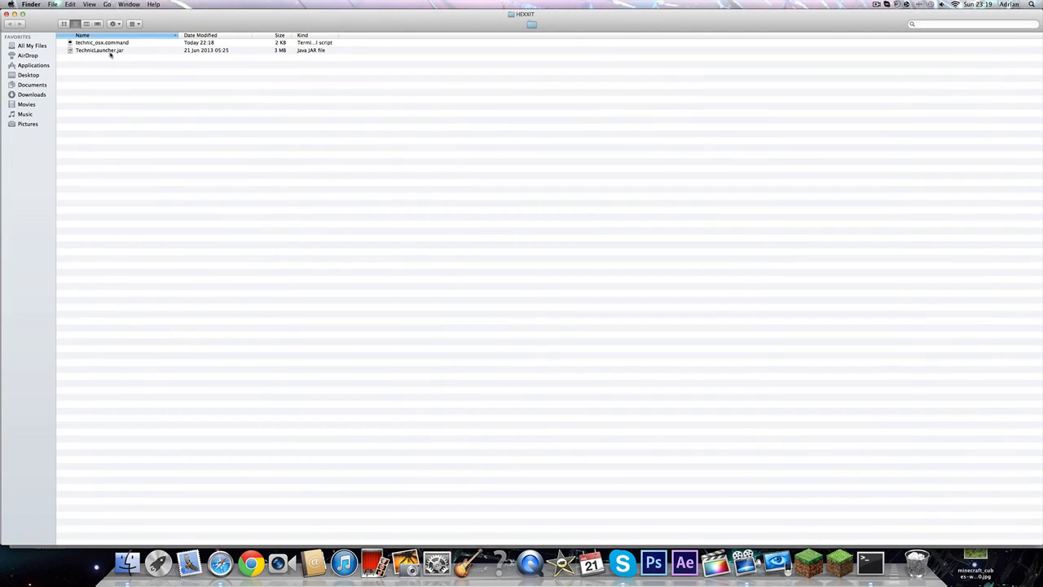
# Review TechnicLauncher.jar's details via Get Info in the Hexxit folder.
pyautogui.click(99, 49)
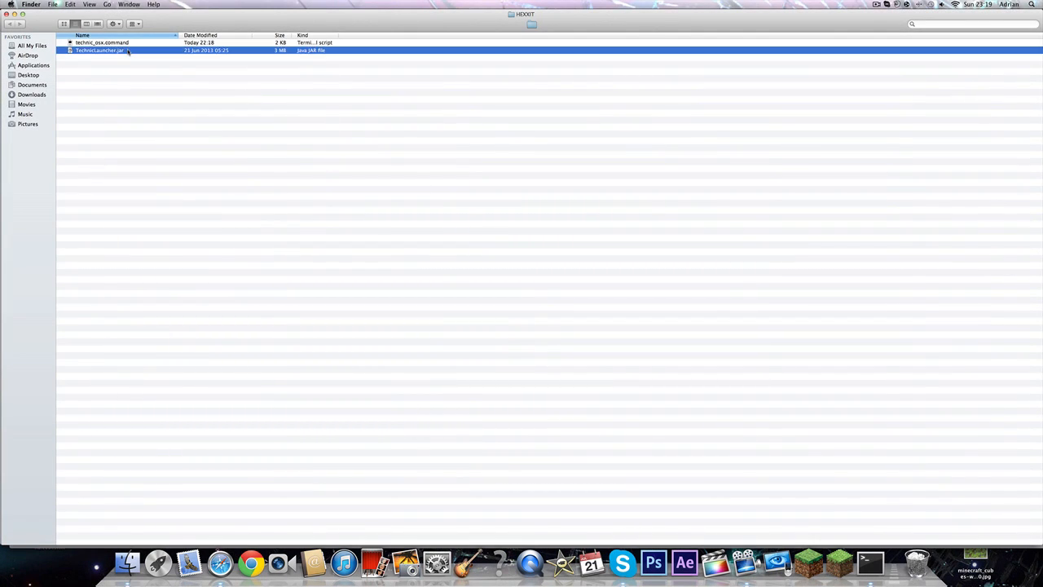
pyautogui.click(101, 42)
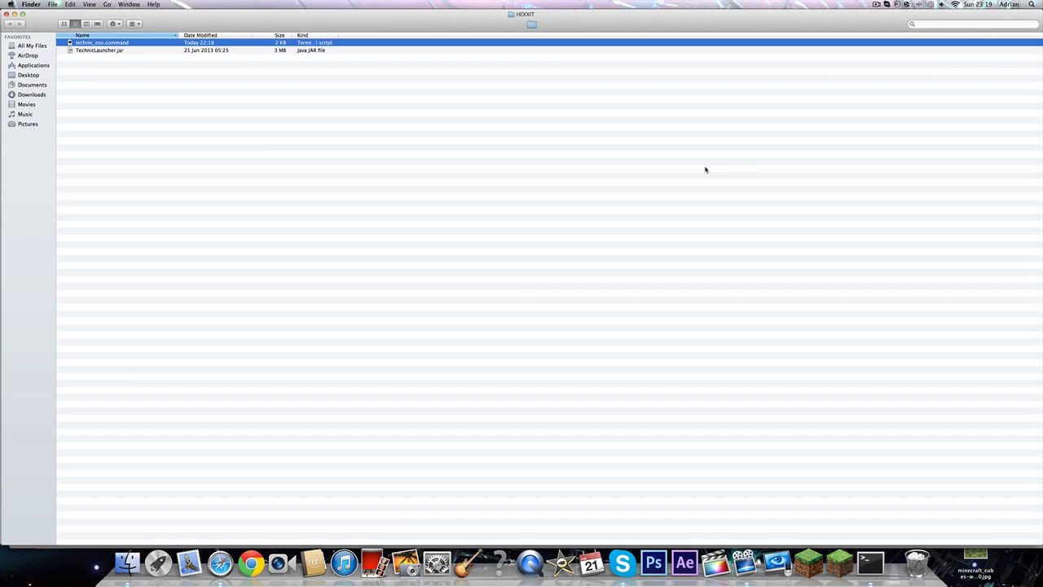
pyautogui.rightClick(867, 560)
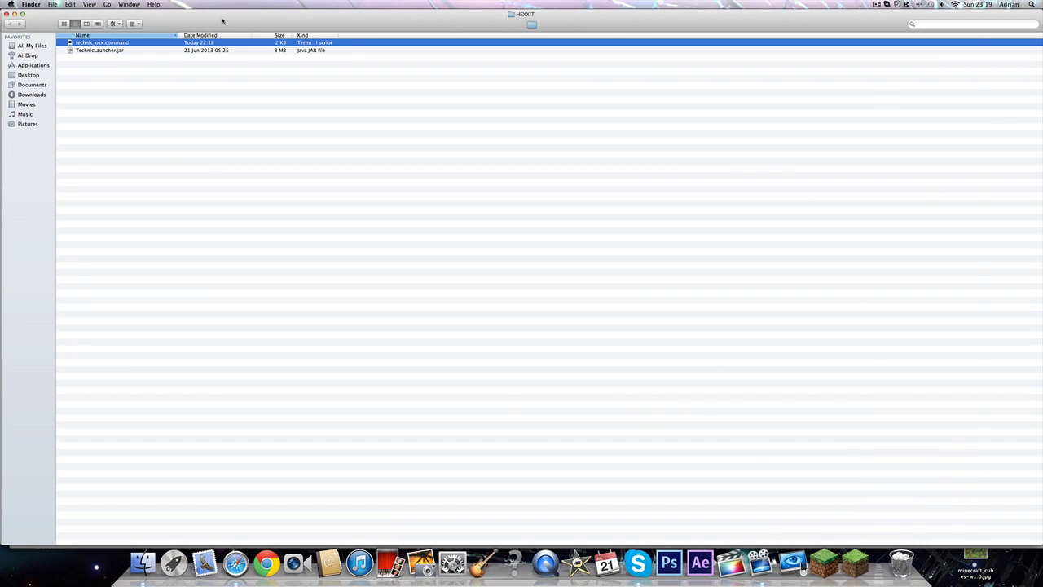
pyautogui.moveTo(179, 98)
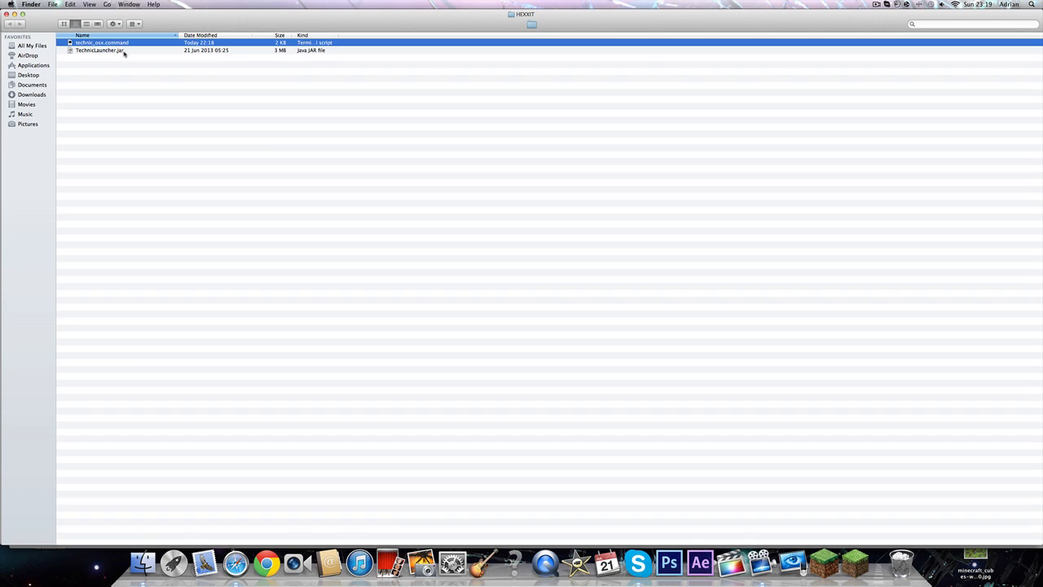
pyautogui.click(99, 49)
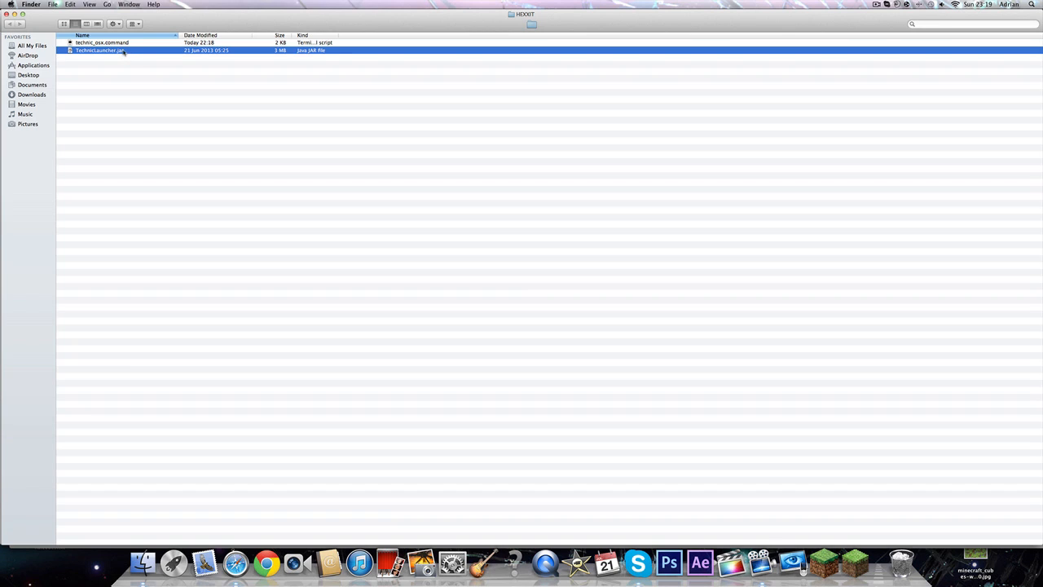
pyautogui.rightClick(100, 49)
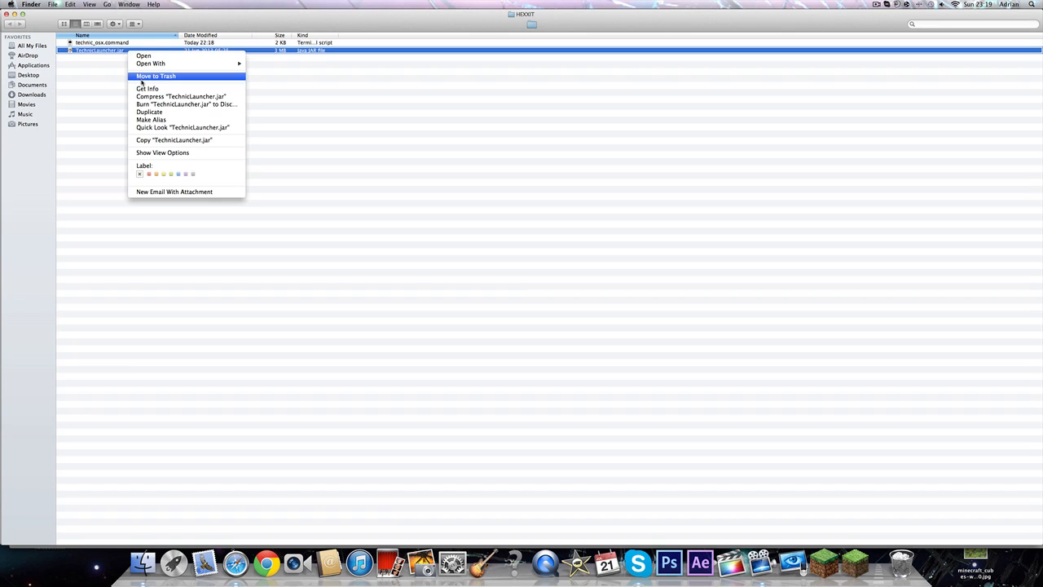
pyautogui.click(147, 88)
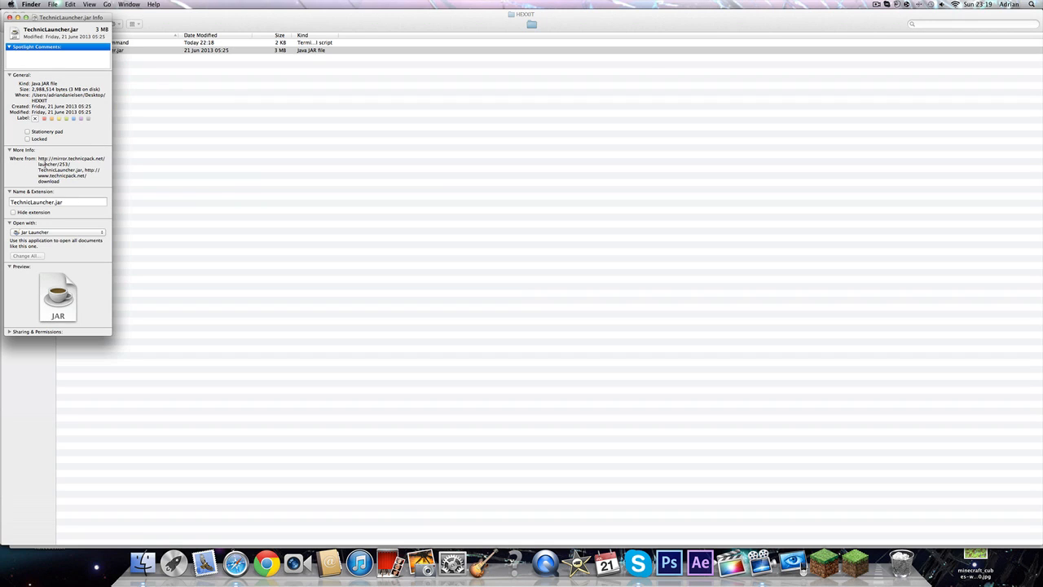
pyautogui.moveTo(78, 154)
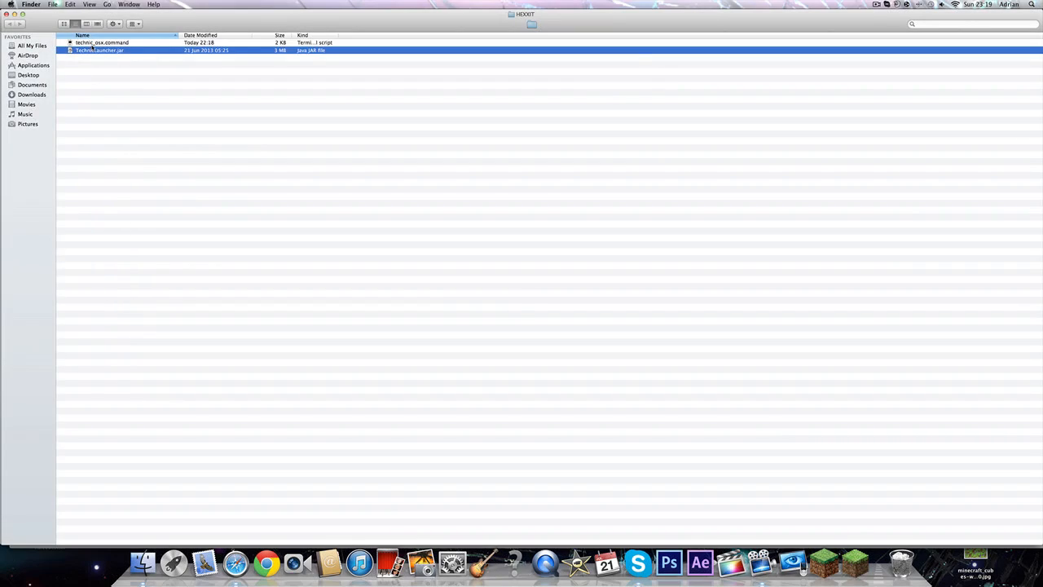
# Open technic_osx.command with TextEdit for editing.
pyautogui.click(102, 43)
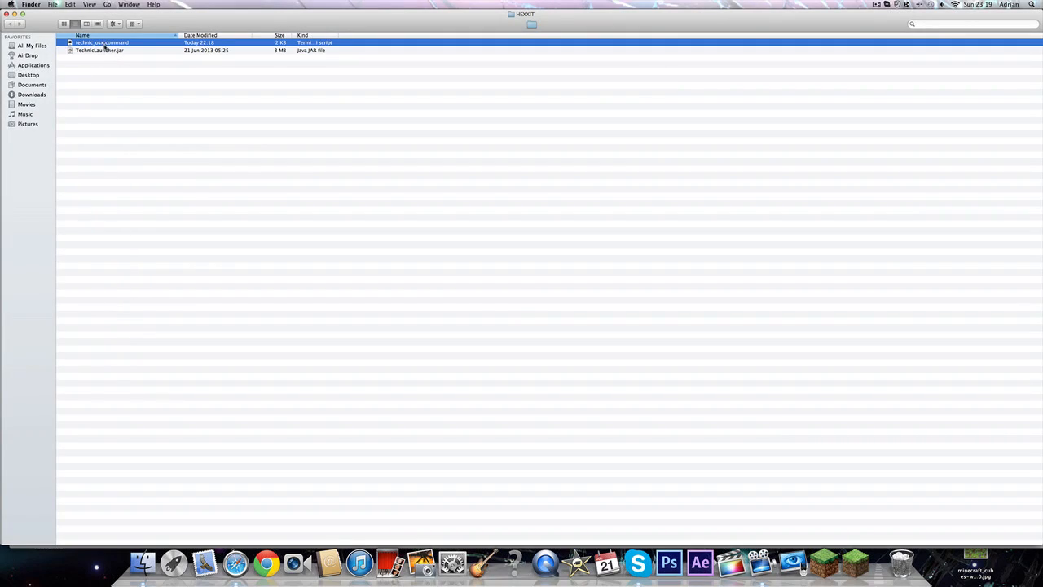
pyautogui.rightClick(101, 42)
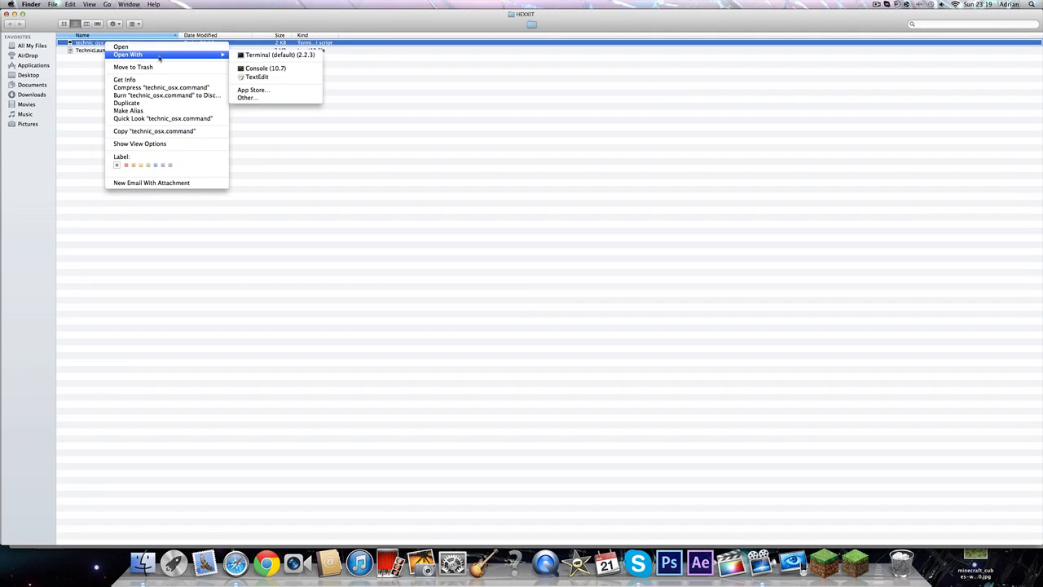
pyautogui.click(257, 76)
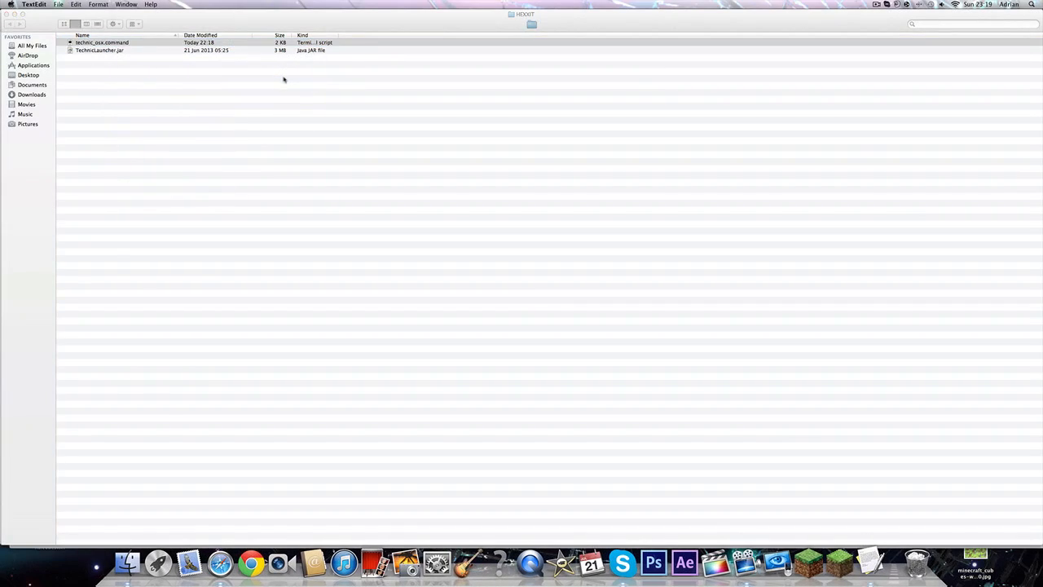
# Replace the launcher URL line in technic_osx.command via Edit > Paste, then save and close TextEdit.
pyautogui.doubleClick(101, 42)
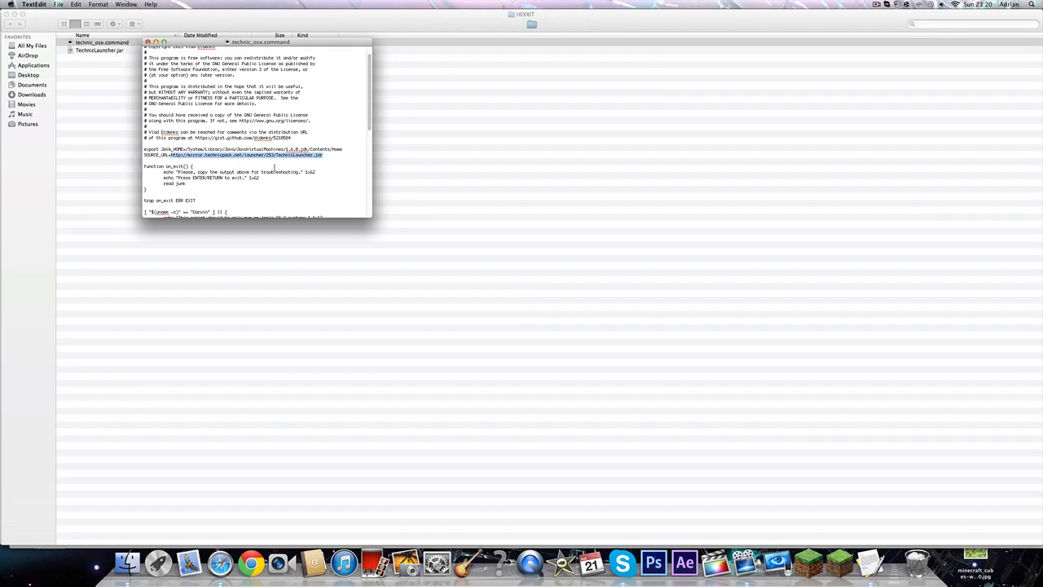
pyautogui.click(75, 5)
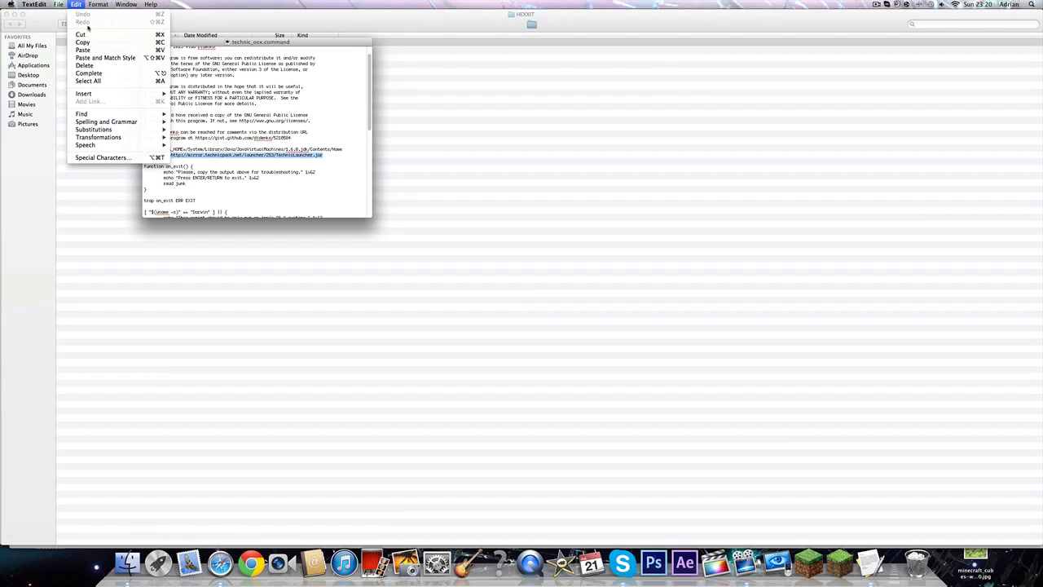
pyautogui.click(59, 3)
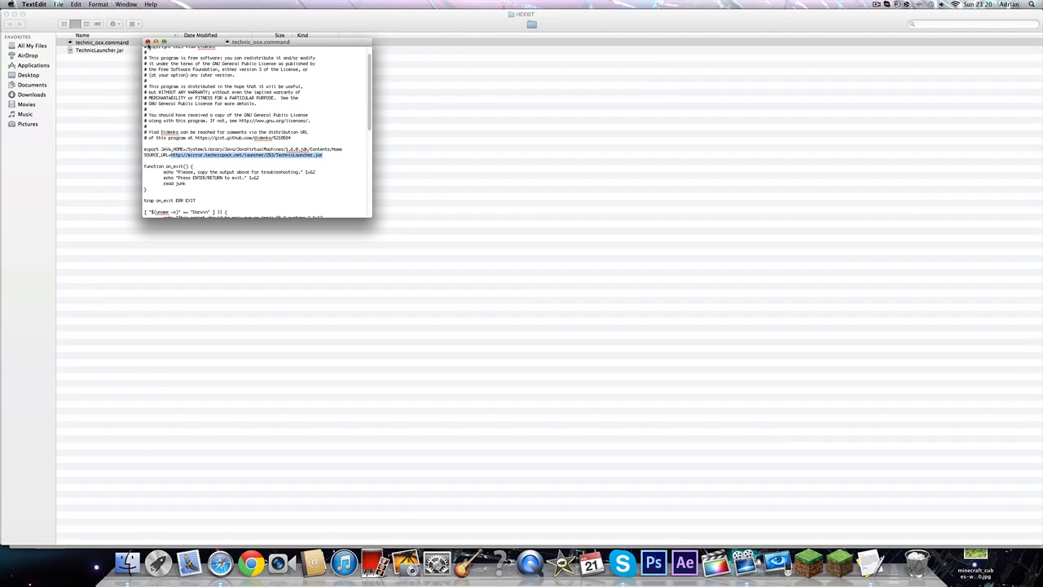
pyautogui.click(58, 4)
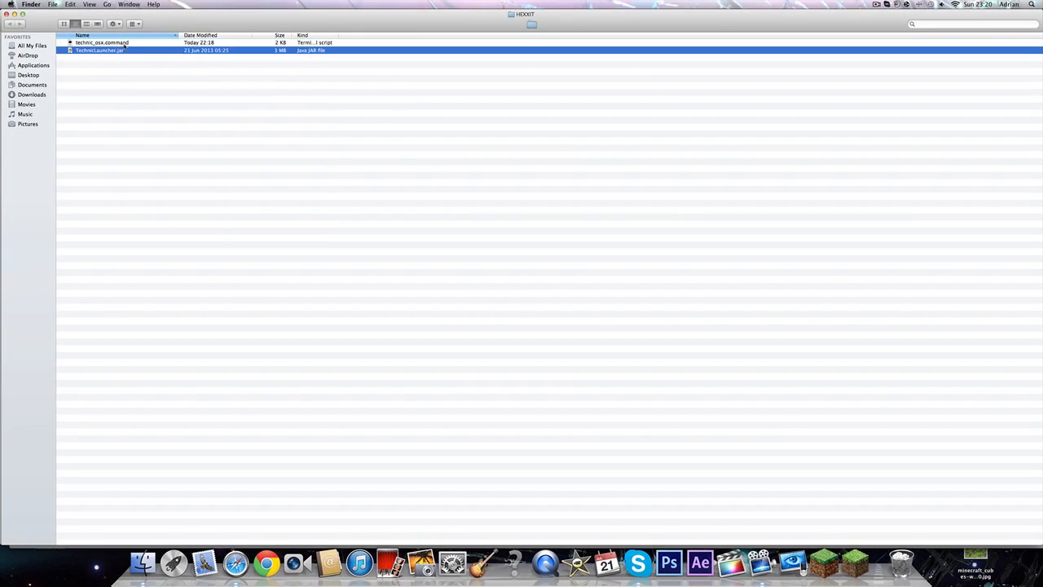
# Start a Terminal window and enter chmod +x for the script.
pyautogui.click(101, 43)
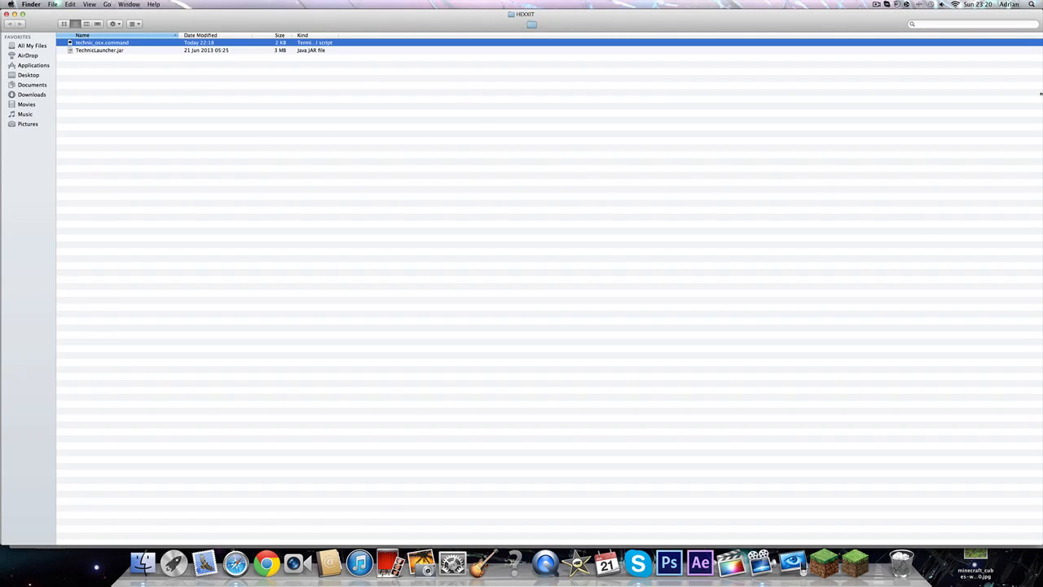
pyautogui.click(1034, 5)
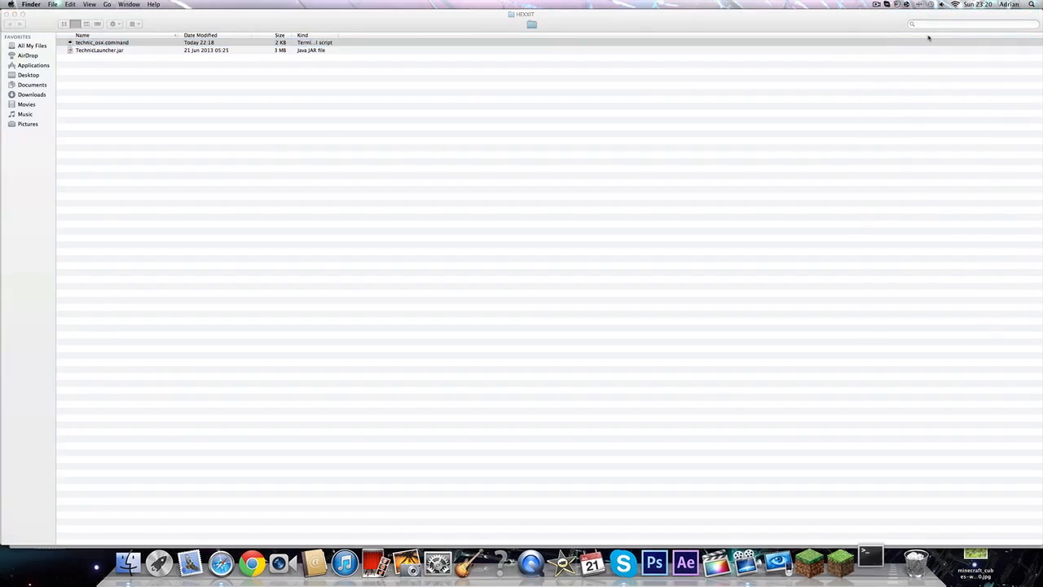
pyautogui.click(871, 563)
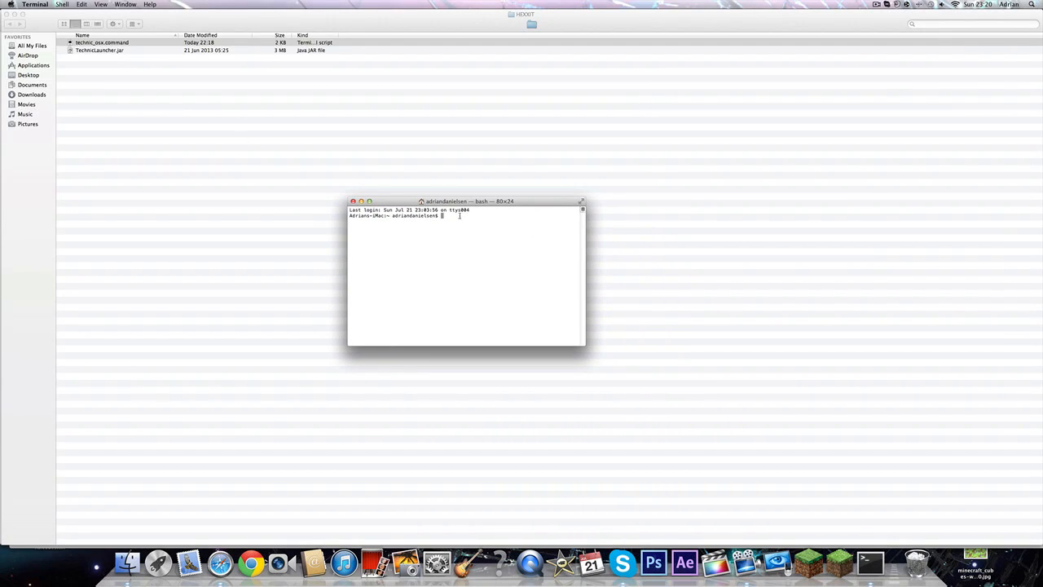
pyautogui.write('chmod')
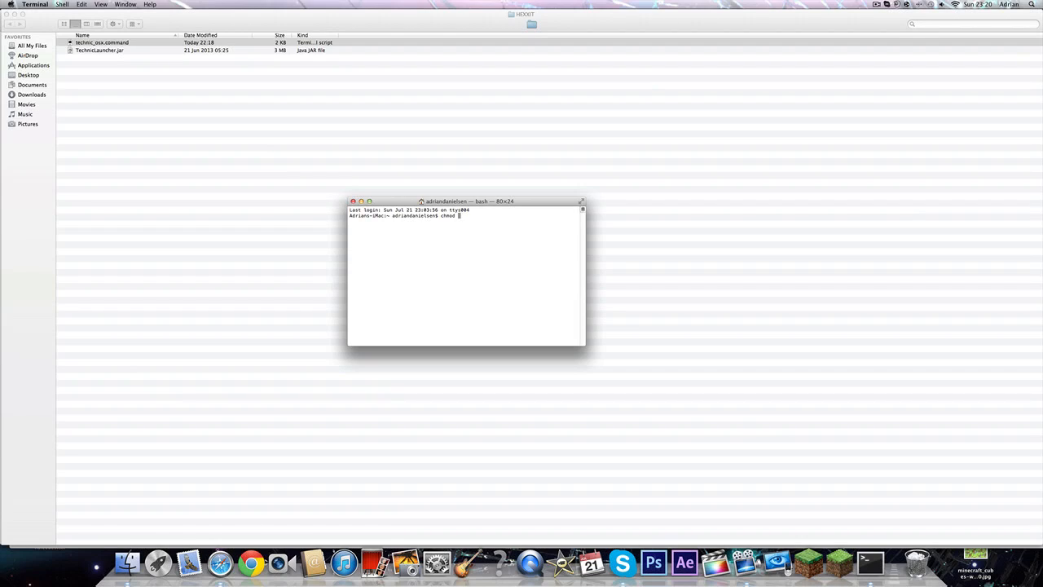
pyautogui.write('+x')
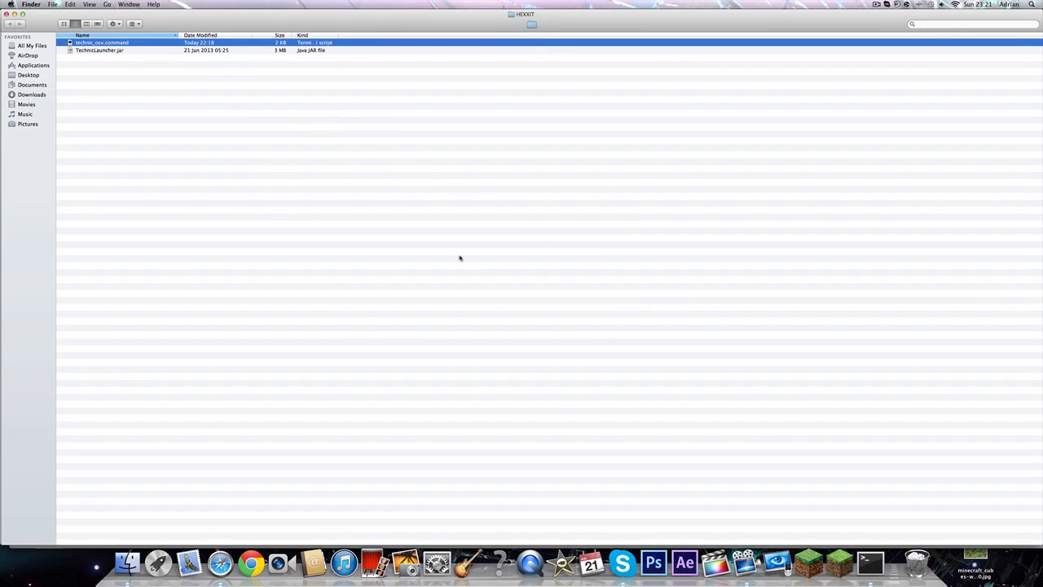
# Drag technic_osx.command onto the command, run it to make the script executable, and return to the HEXXIT folder.
pyautogui.click(868, 563)
pyautogui.write('chmod +x/Users/adriandanielsen/Desktop/HEXXIT/technic_osx.command /Users/adrianda')
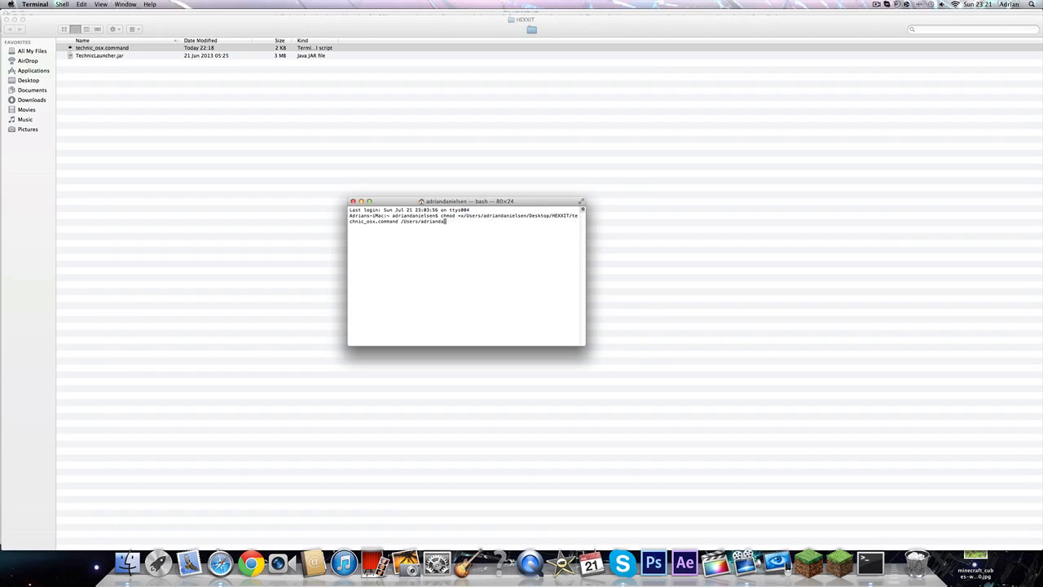
pyautogui.press('Backspace')
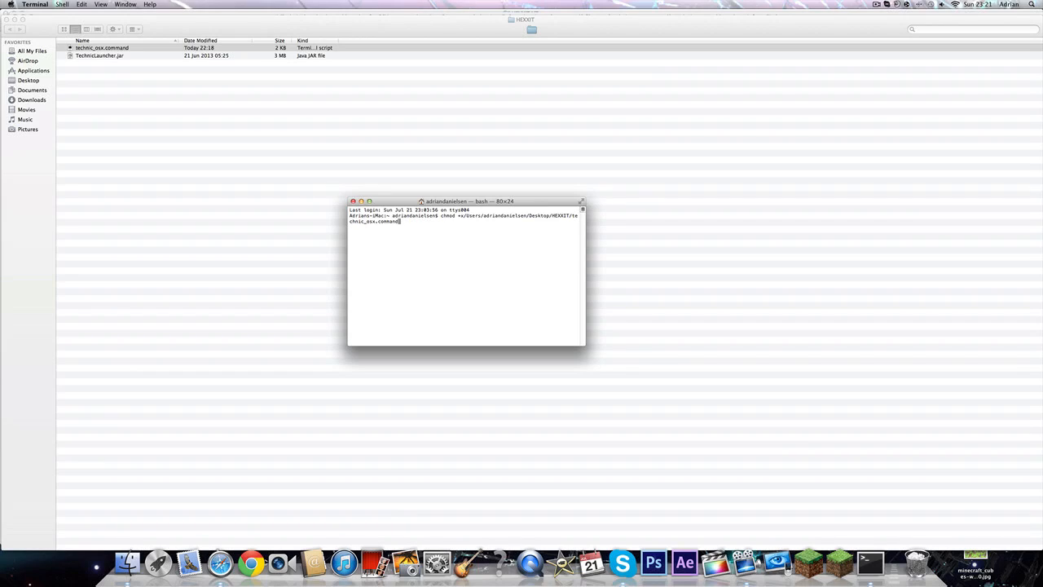
pyautogui.press('Return')
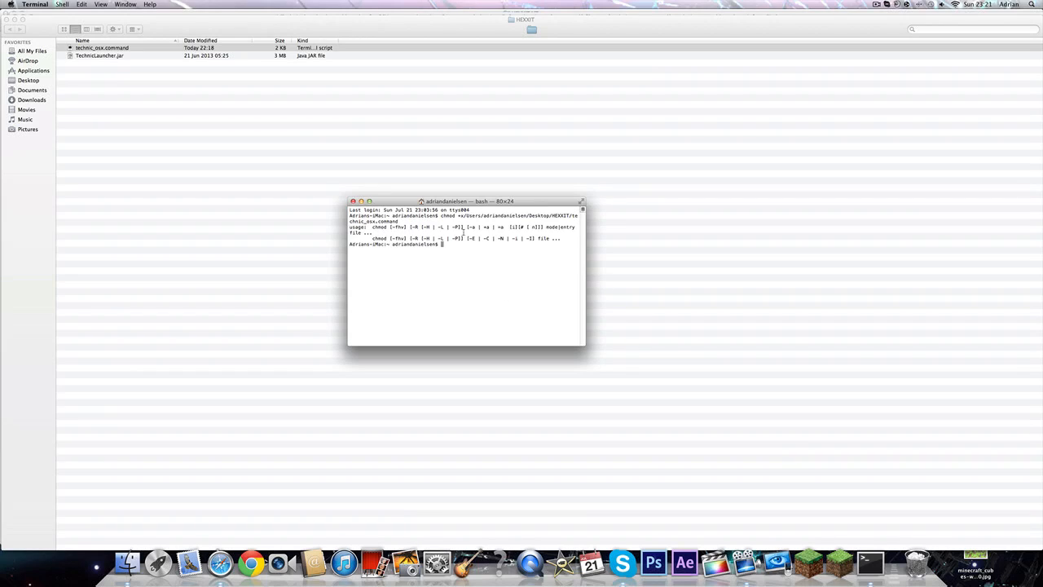
pyautogui.click(101, 47)
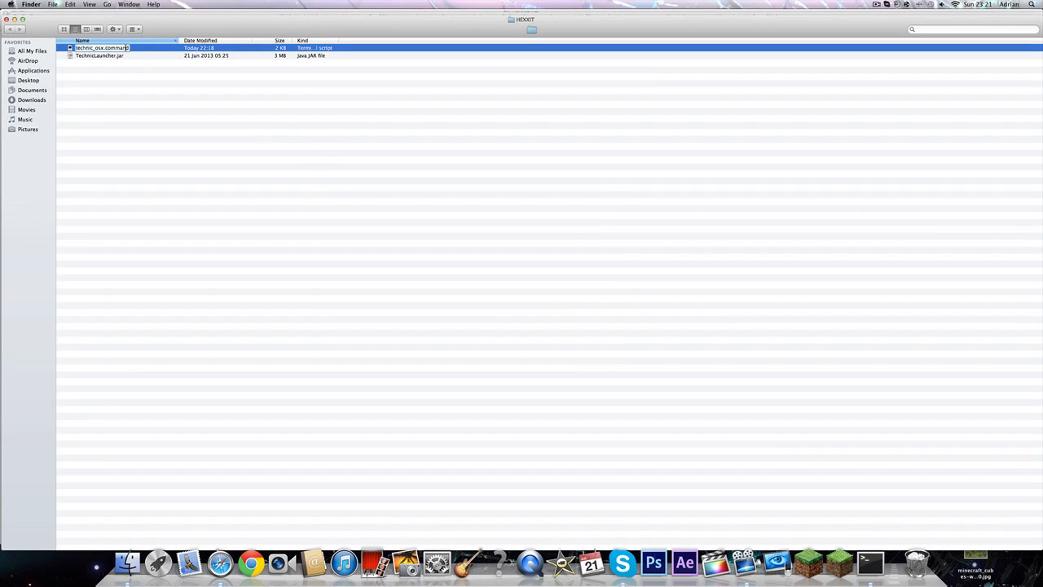
# Run technic_osx.command from Finder to bring up the Technic Launcher.
pyautogui.doubleClick(101, 47)
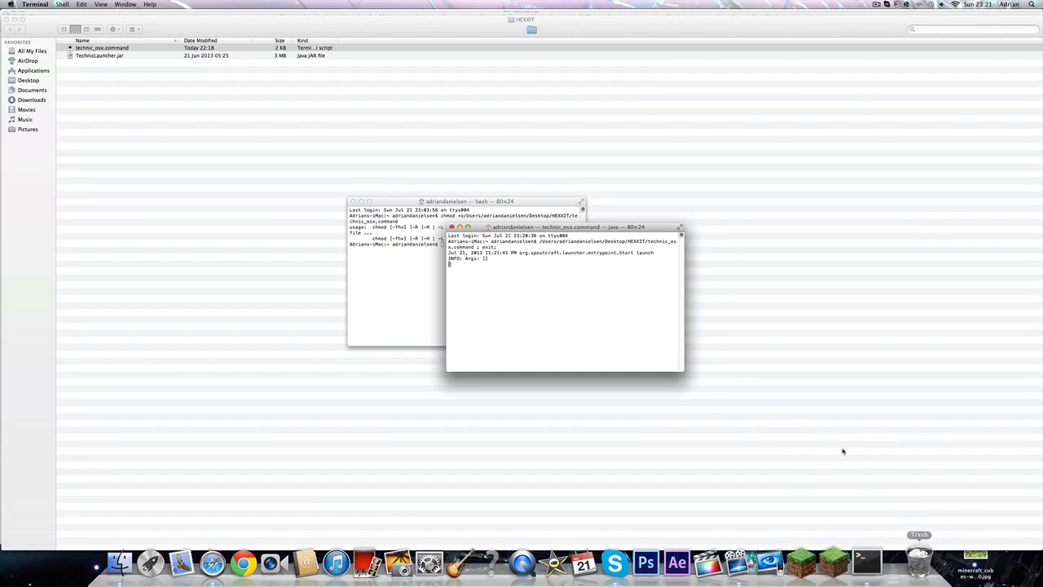
pyautogui.moveTo(530, 127)
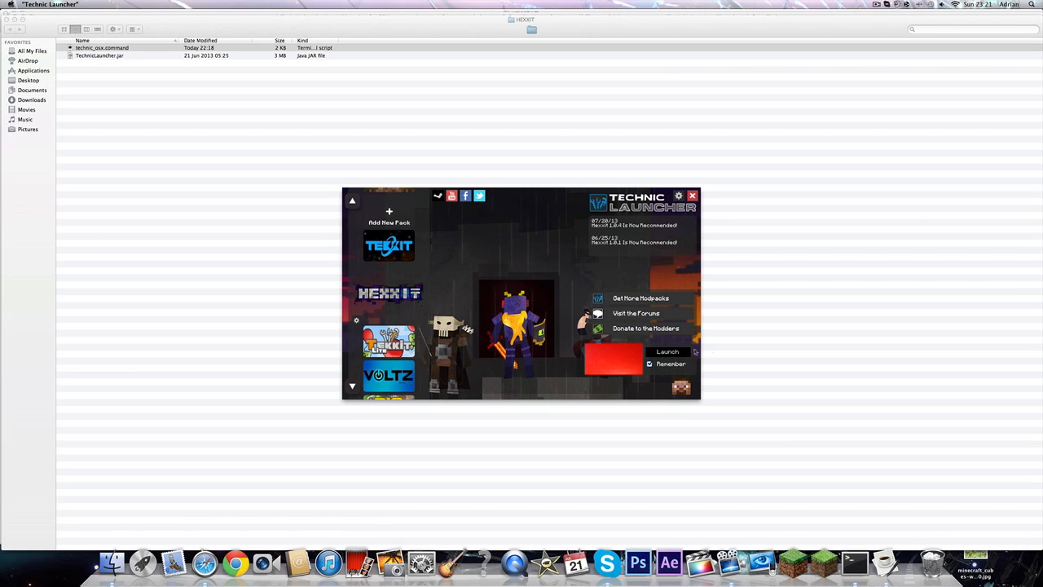
# Launch the Hexxit pack and go to Minecraft's Singleplayer world selection.
pyautogui.click(666, 352)
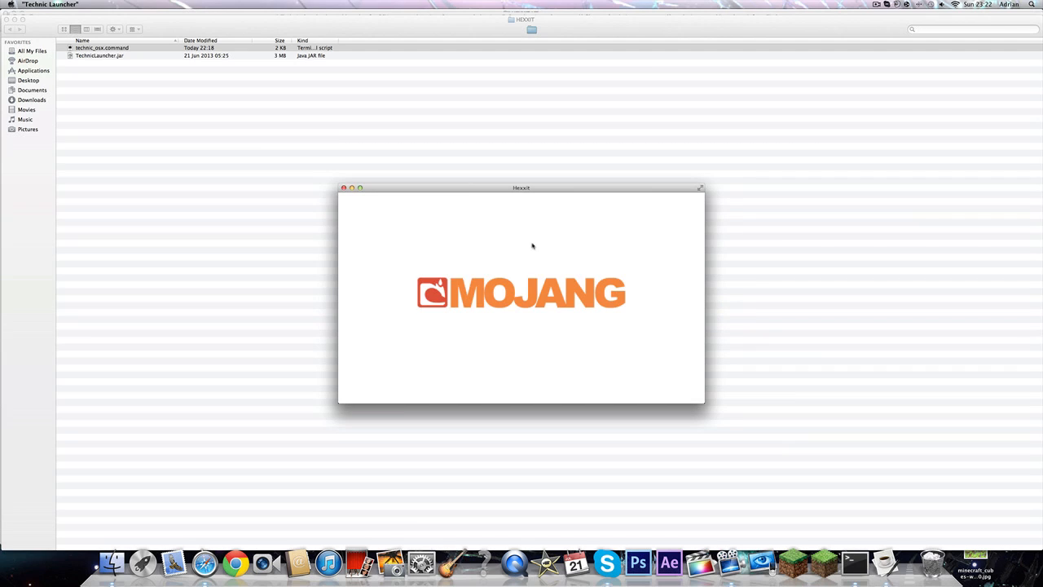
pyautogui.moveTo(531, 251)
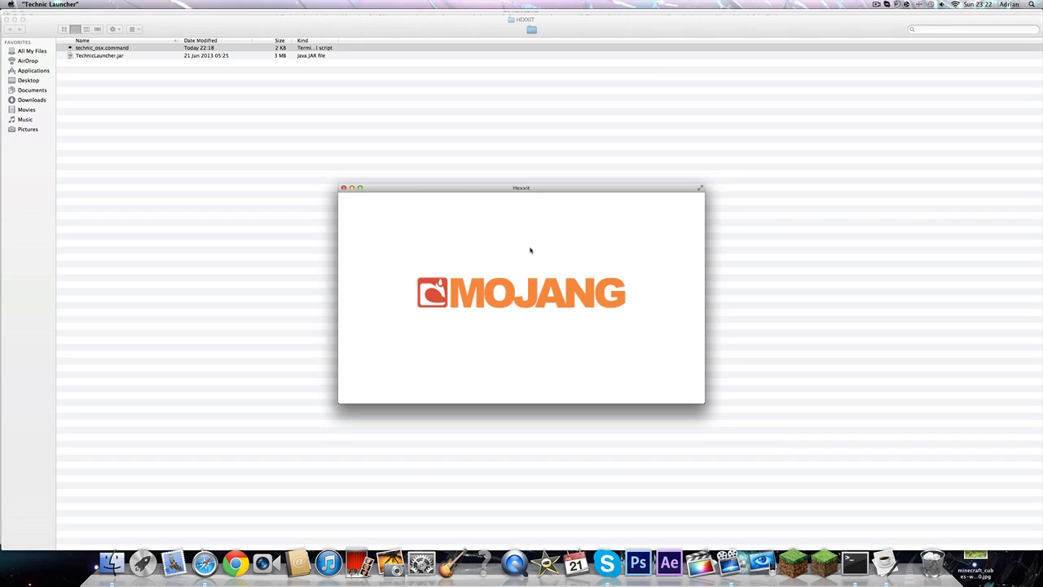
pyautogui.moveTo(529, 264)
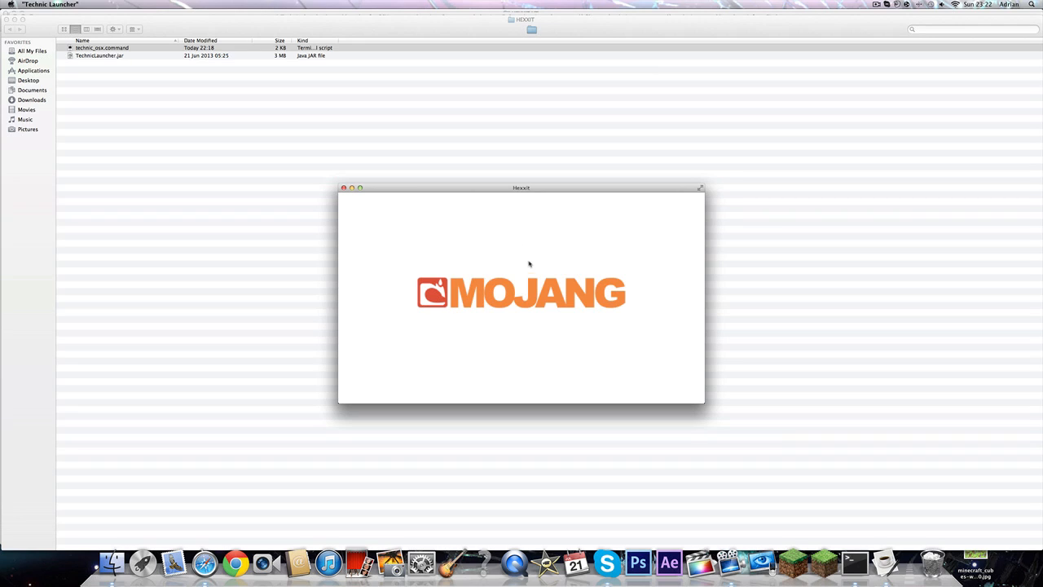
pyautogui.moveTo(527, 267)
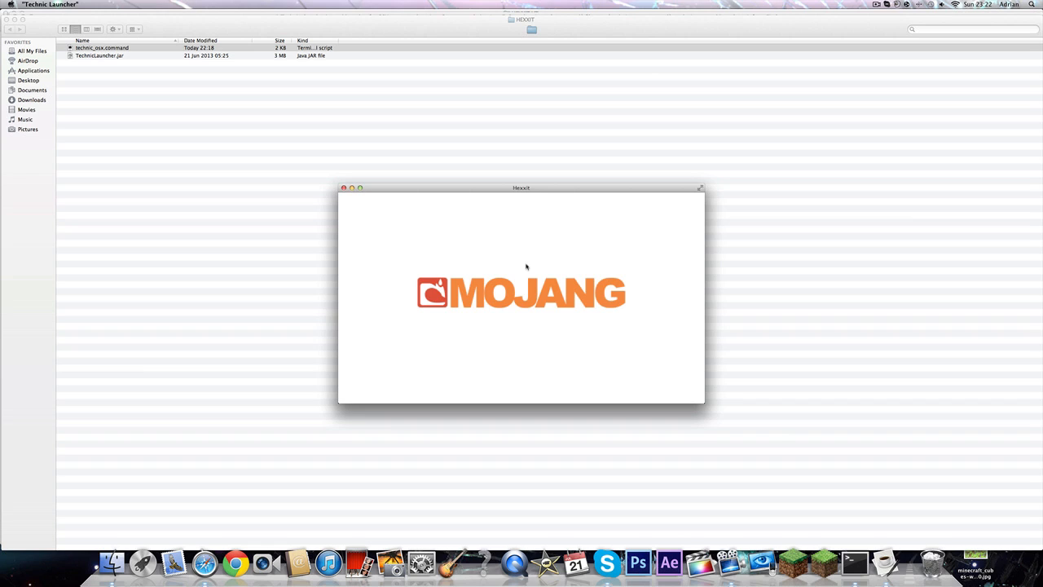
pyautogui.moveTo(521, 244)
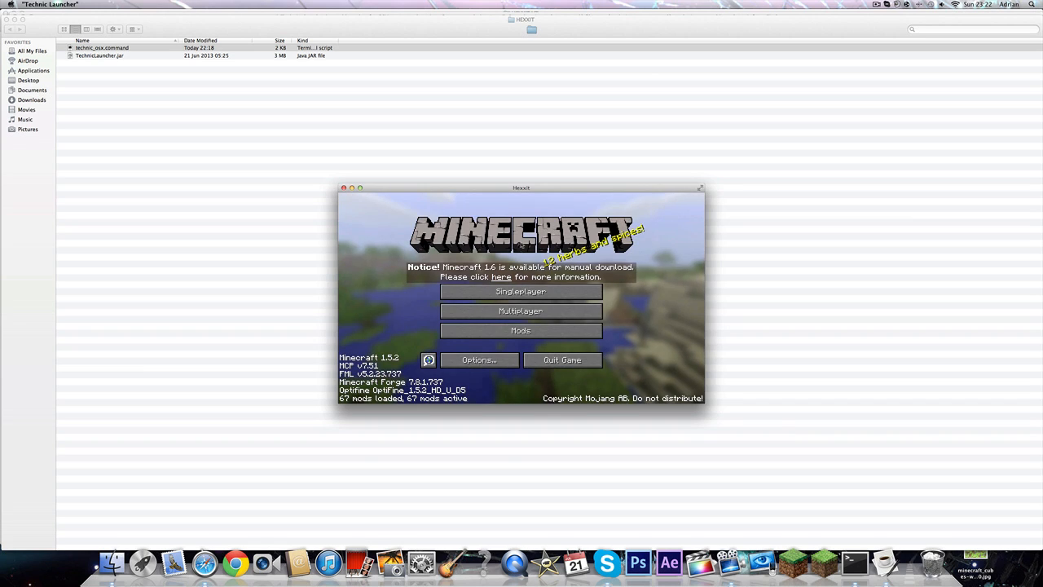
pyautogui.moveTo(521, 290)
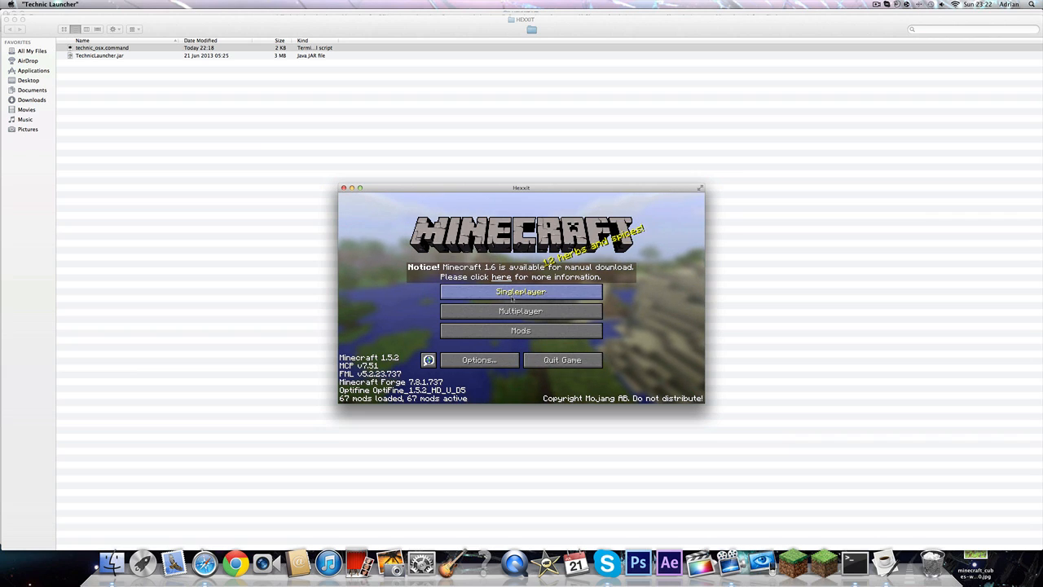
pyautogui.click(522, 290)
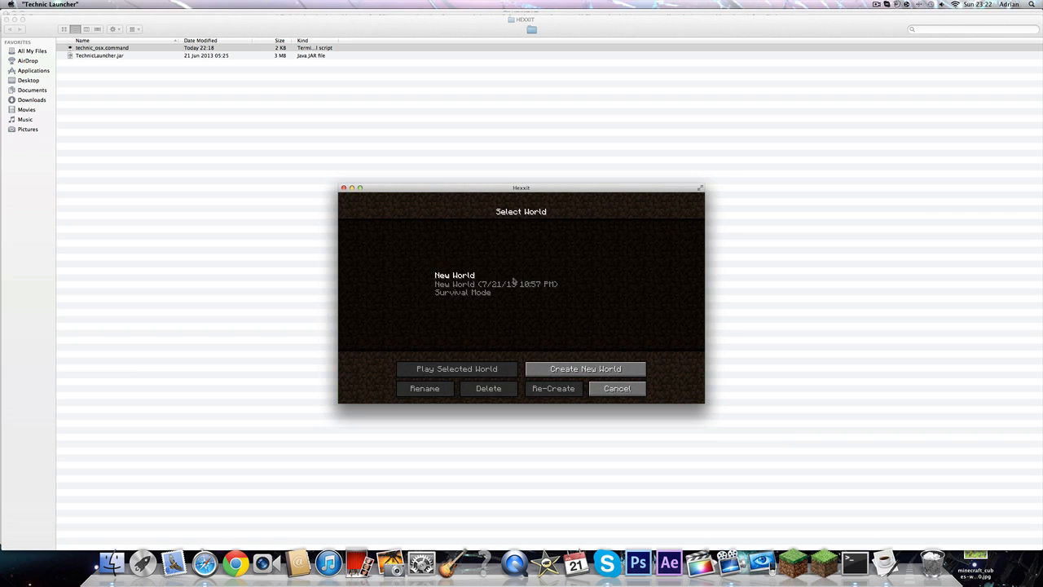